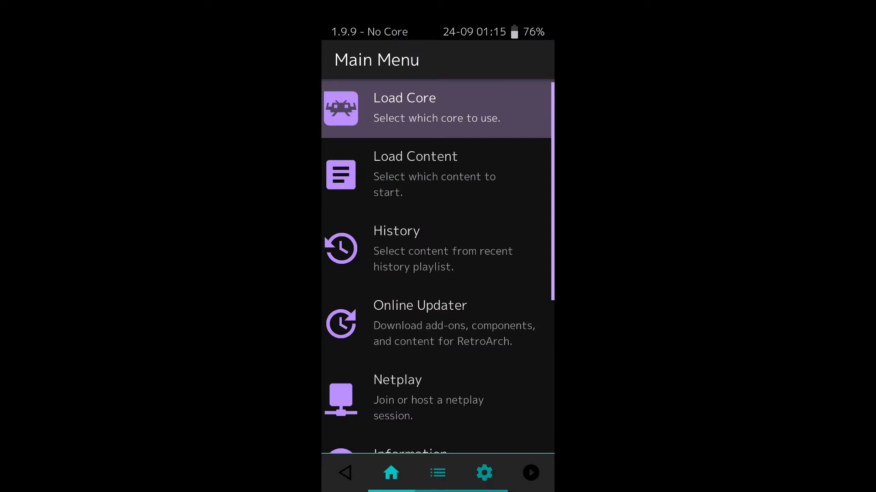
# Open the Atari - 5200 playlist from the Playlists collection and pick a game
pyautogui.click(437, 472)
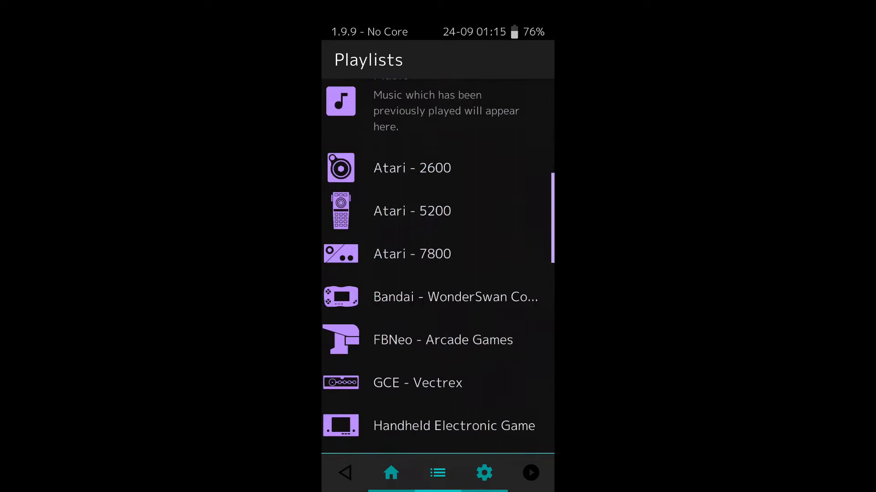
pyautogui.click(412, 211)
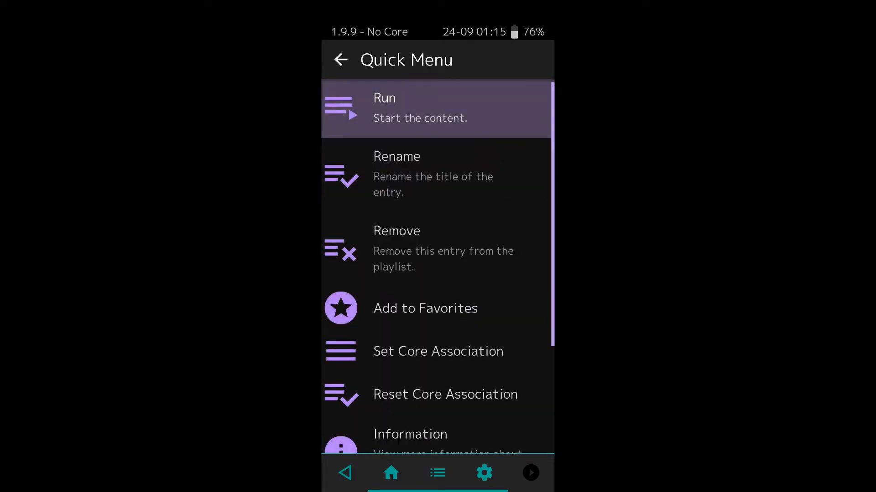
# Remove A.E. and Asteroids from the Atari 5200 playlist, scrolling between them
pyautogui.click(341, 60)
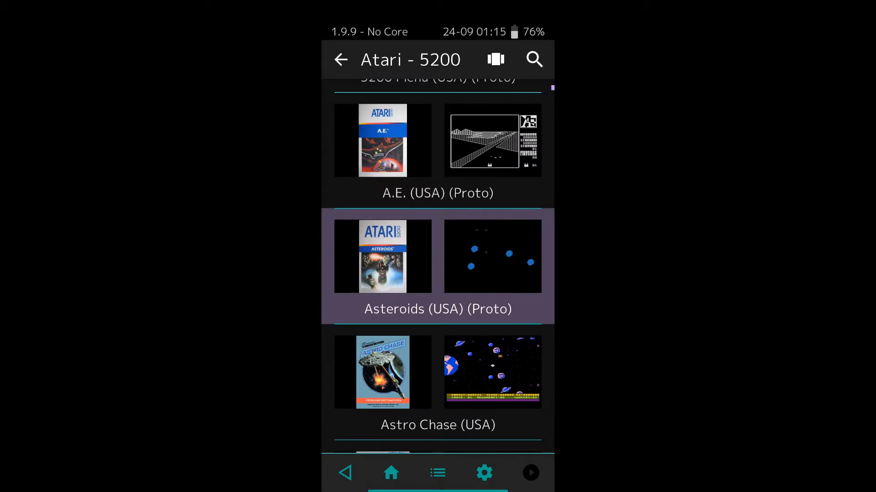
pyautogui.scroll(-3)
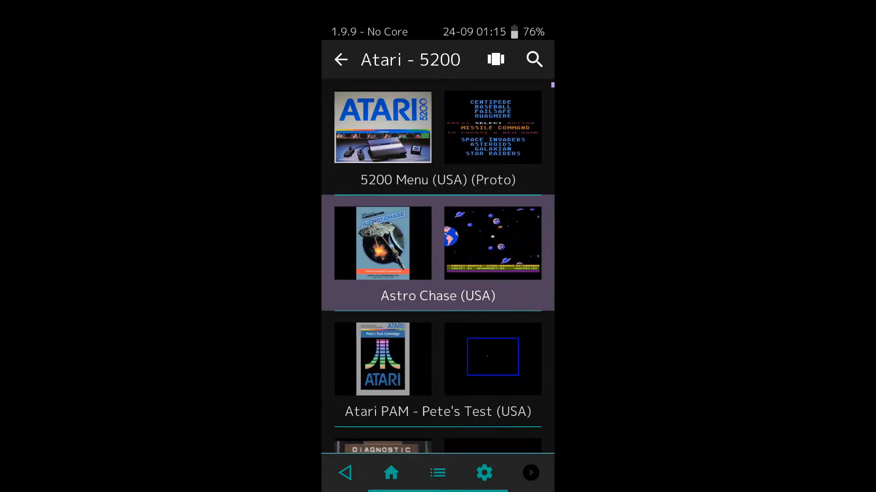
pyautogui.scroll(-3)
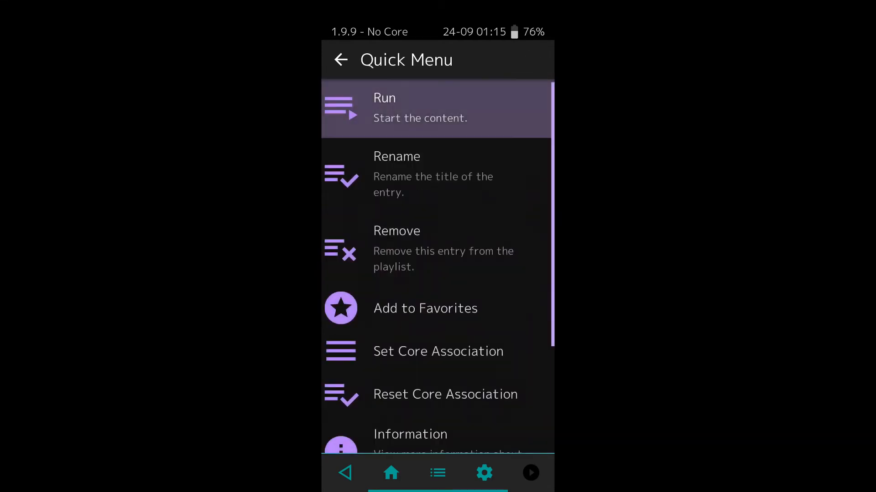
pyautogui.click(340, 60)
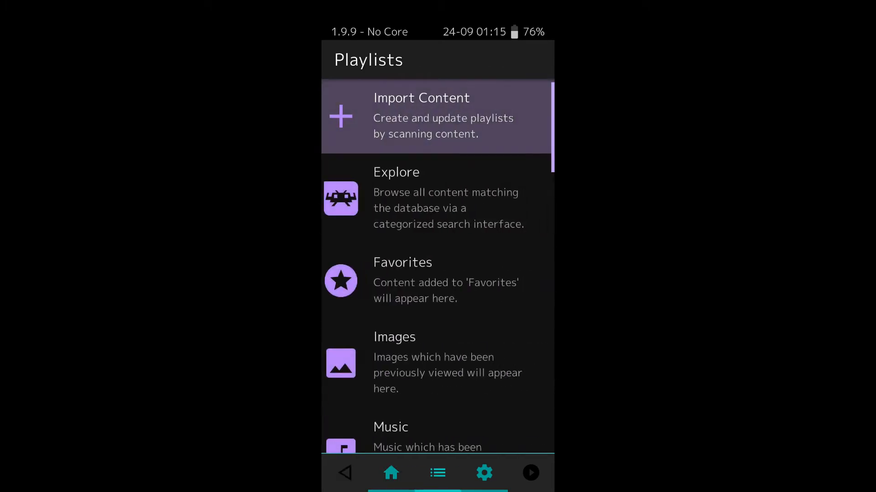
# Rescan the Atari 5200 folder via Import Content, check A.E. is back, then go to Settings
pyautogui.click(437, 115)
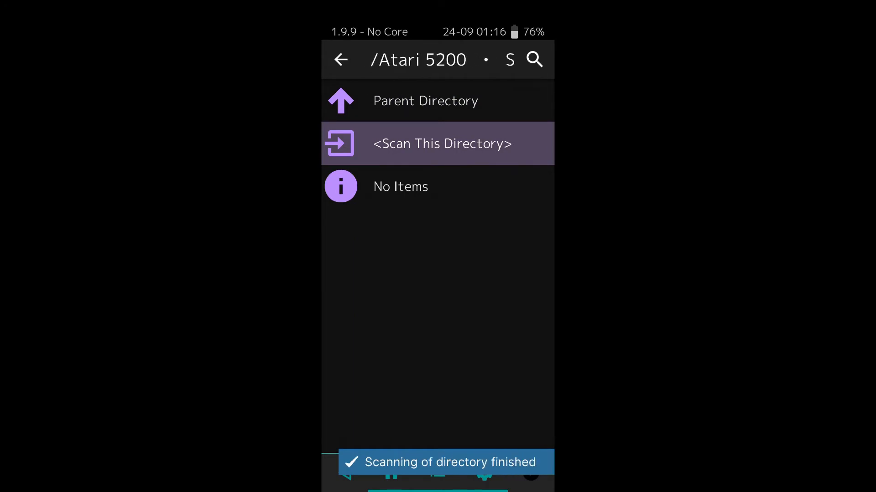
pyautogui.click(341, 60)
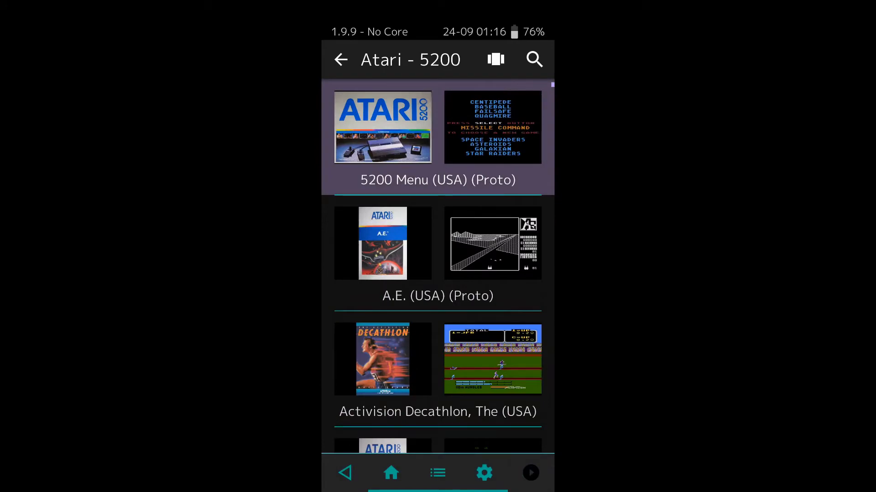
pyautogui.scroll(-3)
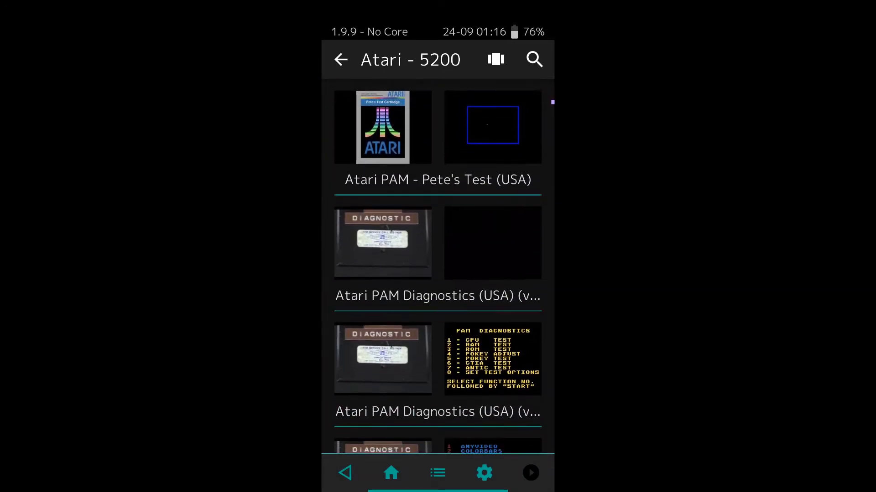
pyautogui.click(483, 473)
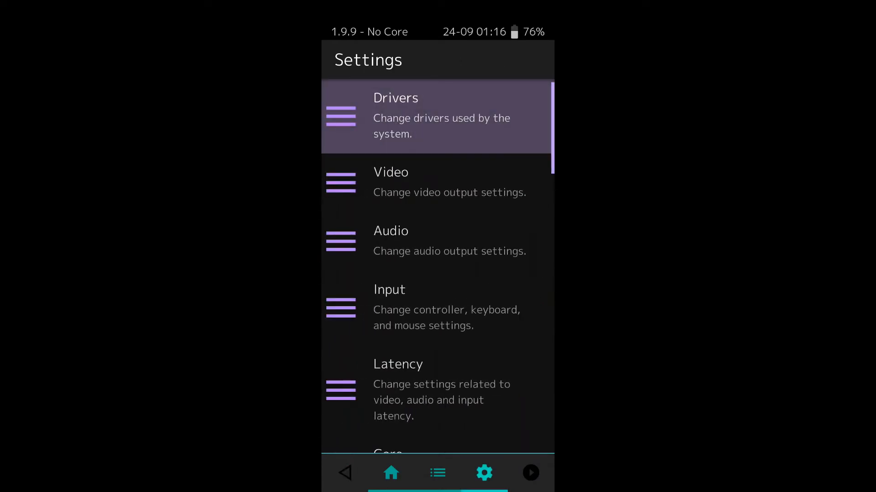
# Switch off Allow to Remove Entries in the Playlists settings
pyautogui.scroll(-3)
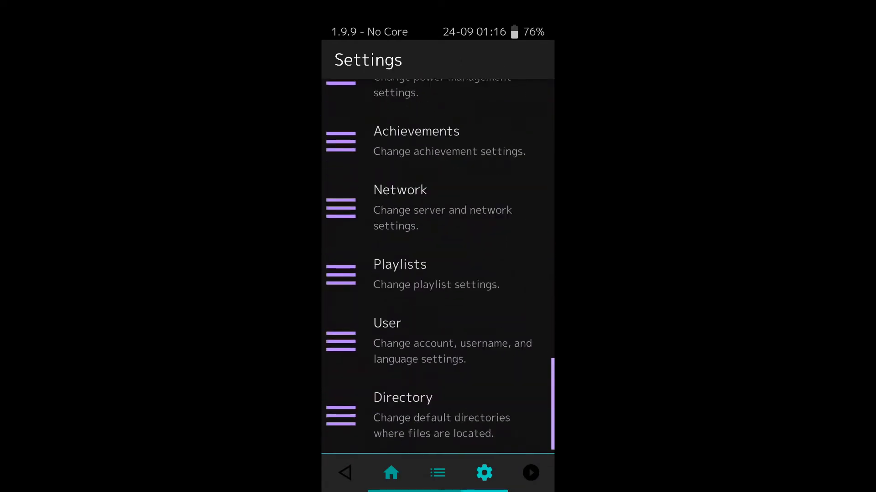
pyautogui.click(399, 273)
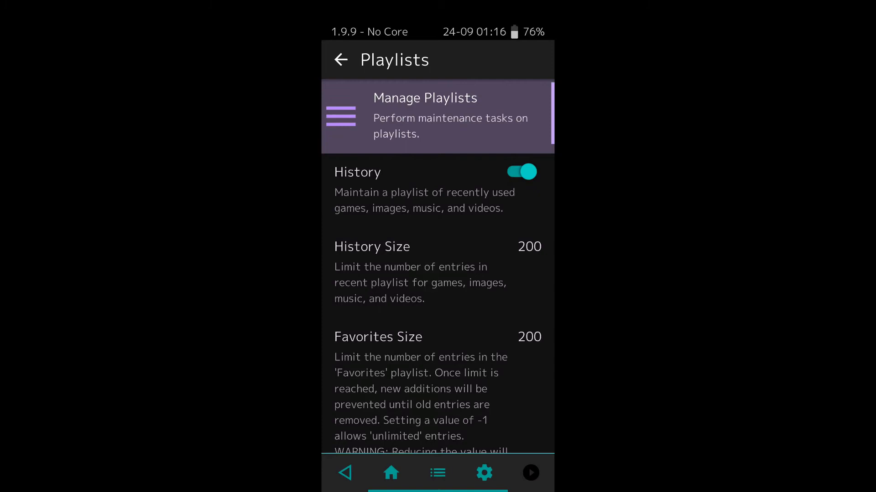
pyautogui.scroll(-3)
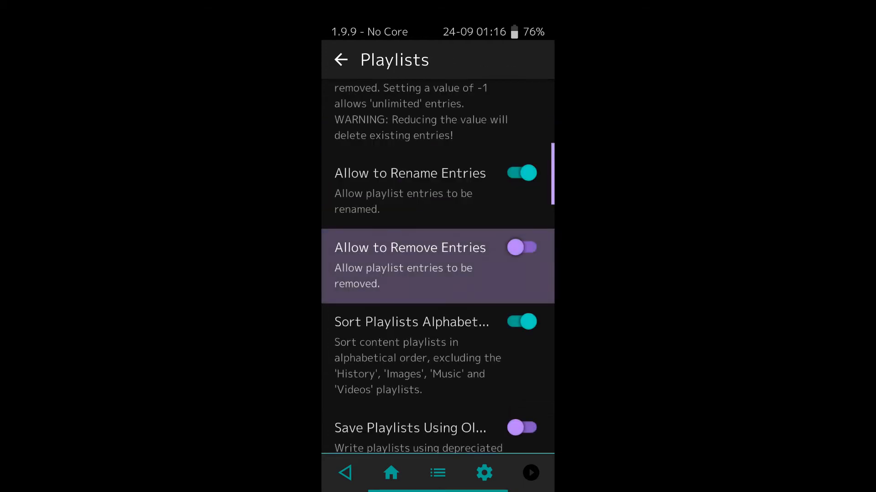
# Return to the Playlists collection and reopen Atari - 5200
pyautogui.click(340, 61)
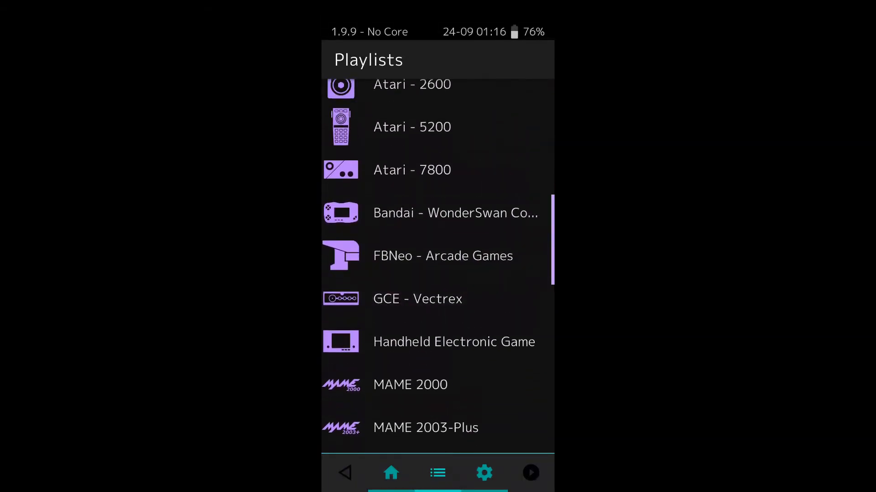
pyautogui.click(412, 127)
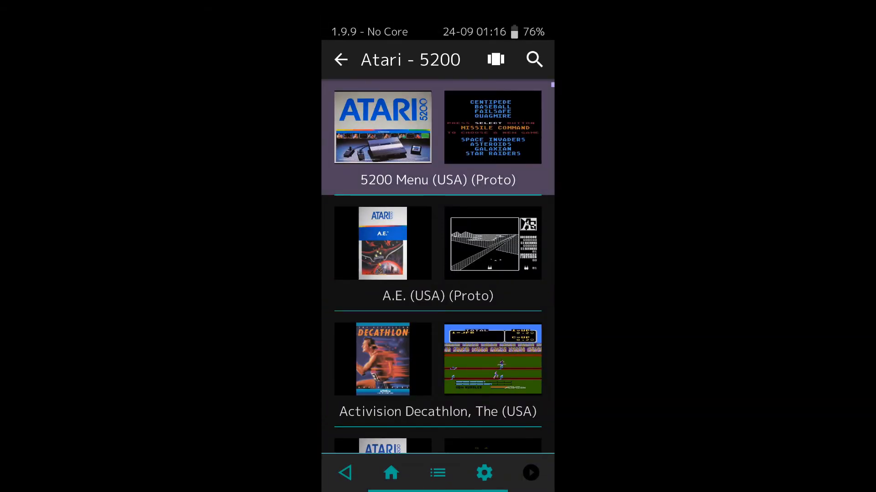